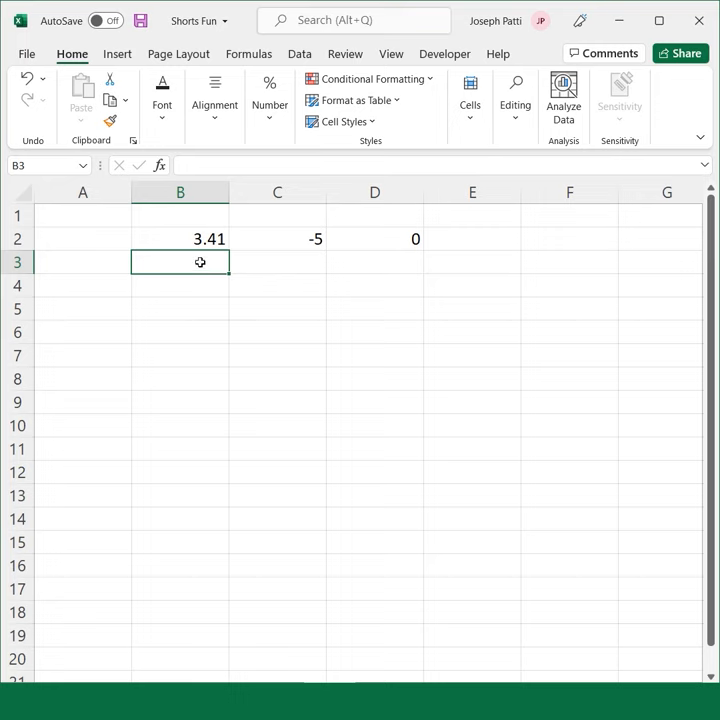
# Enter GAMMA formulas in B3 and C3 for 3.41 and -5, giving 3.013315 and #NUM!
pyautogui.write('=gam')
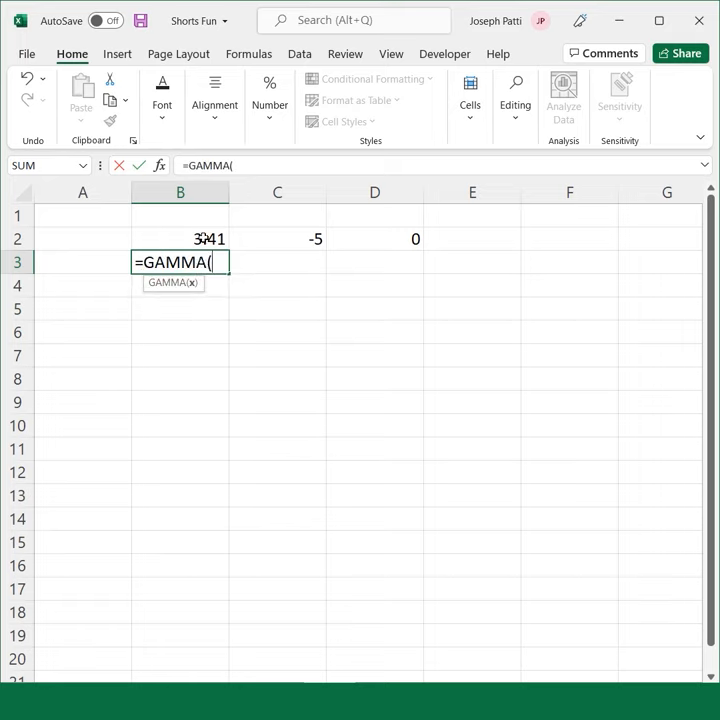
pyautogui.click(180, 238)
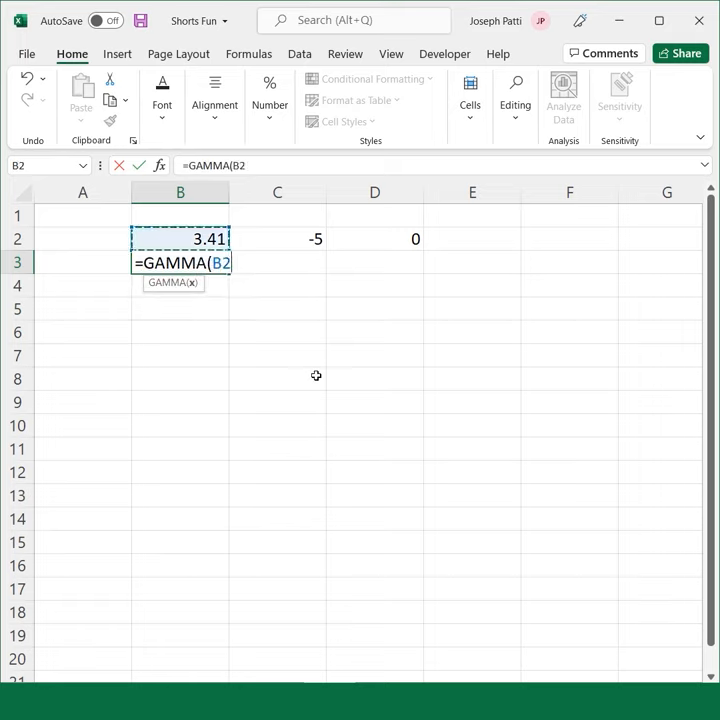
pyautogui.press('Return')
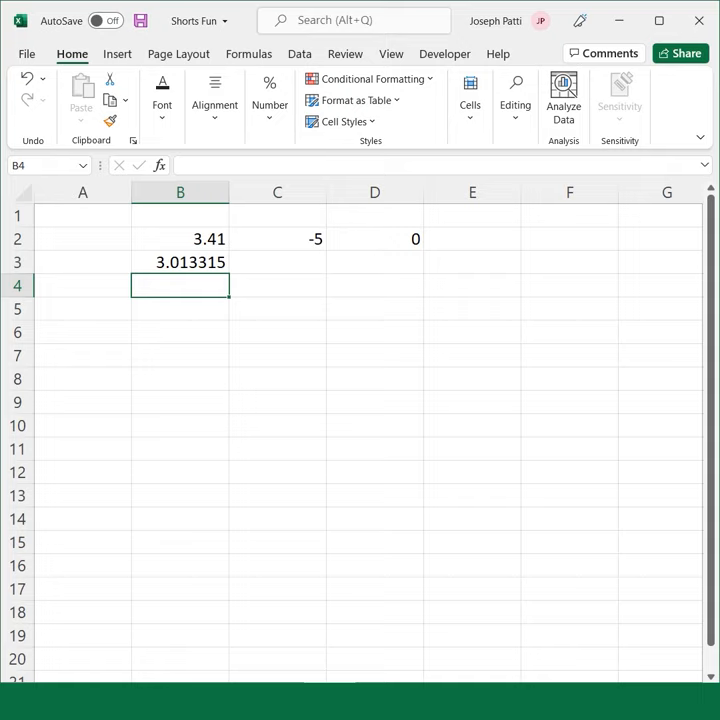
pyautogui.moveTo(523, 309)
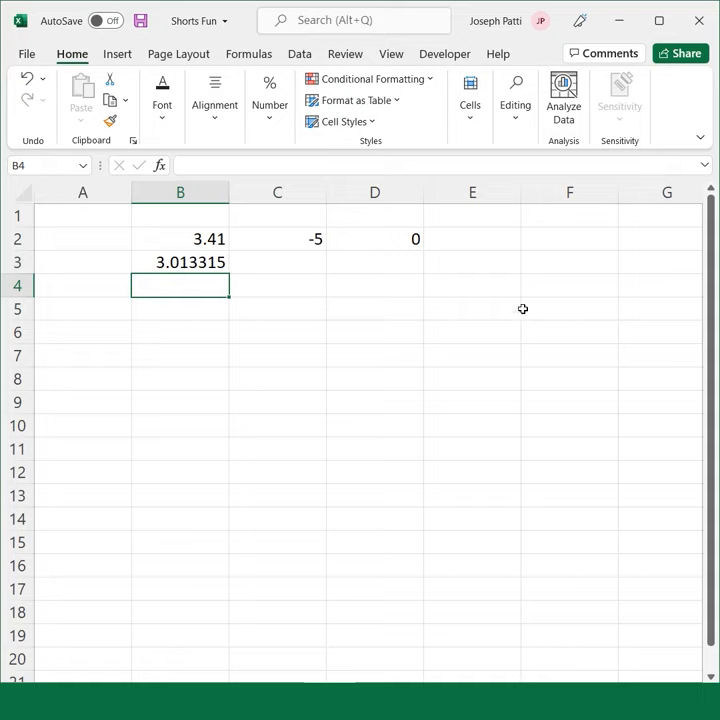
pyautogui.write('=')
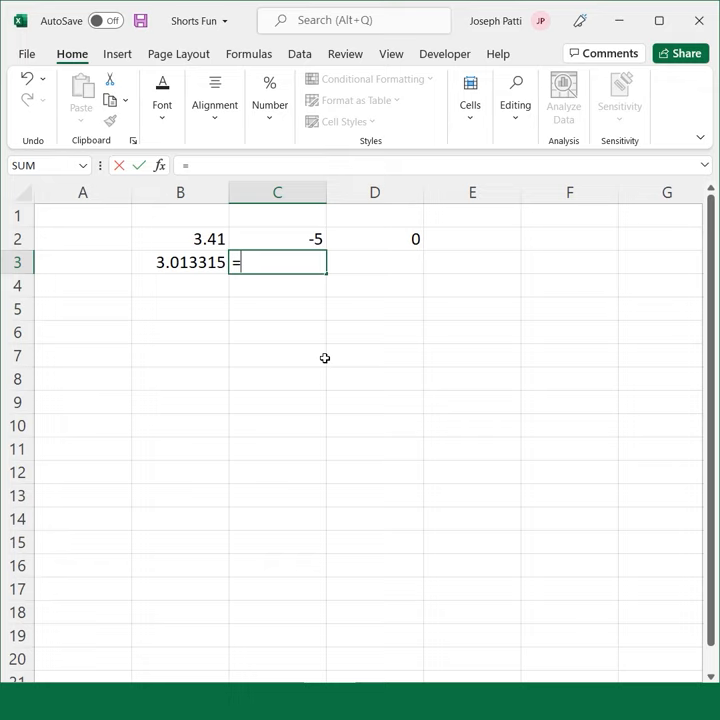
pyautogui.write('GAMMA(')
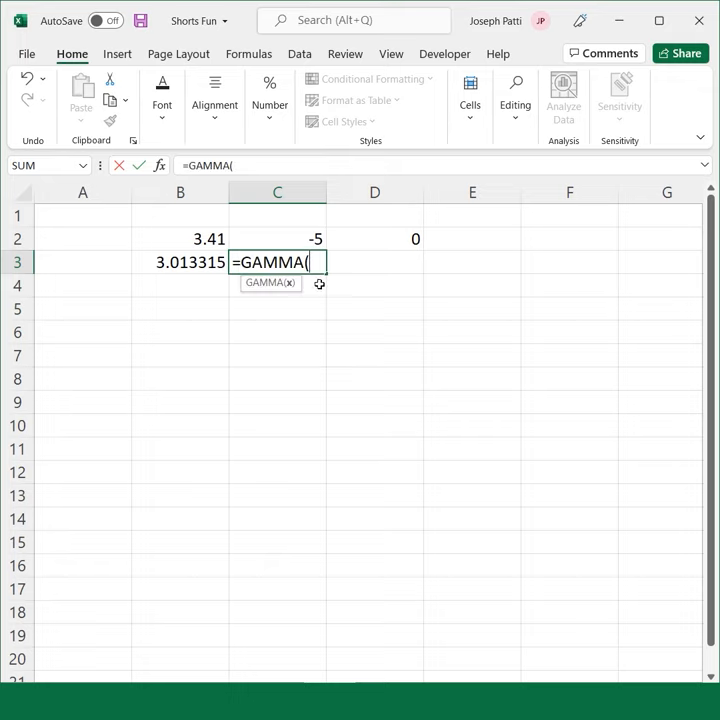
pyautogui.press('Return')
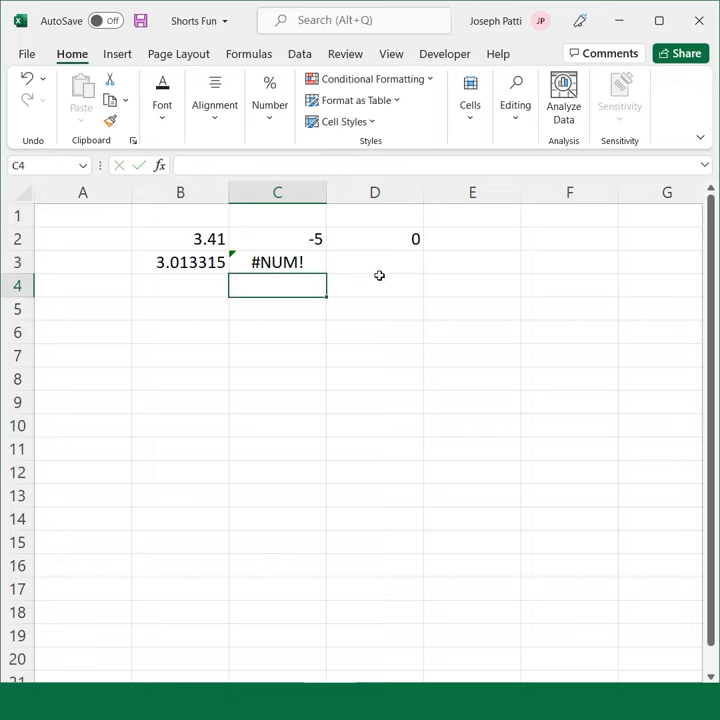
# Start a =GAMMA( formula in D3 that references the 0 in D2.
pyautogui.click(374, 262)
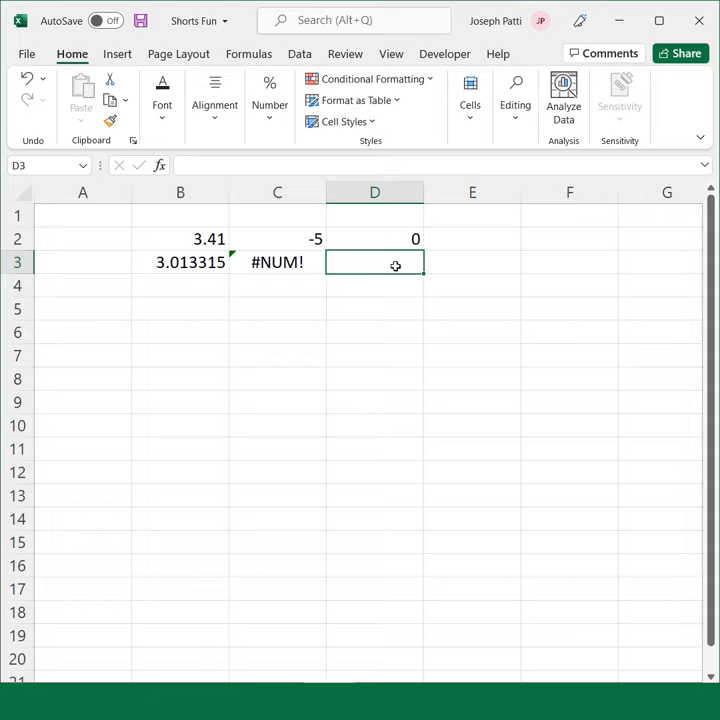
pyautogui.write('=GAMMA(')
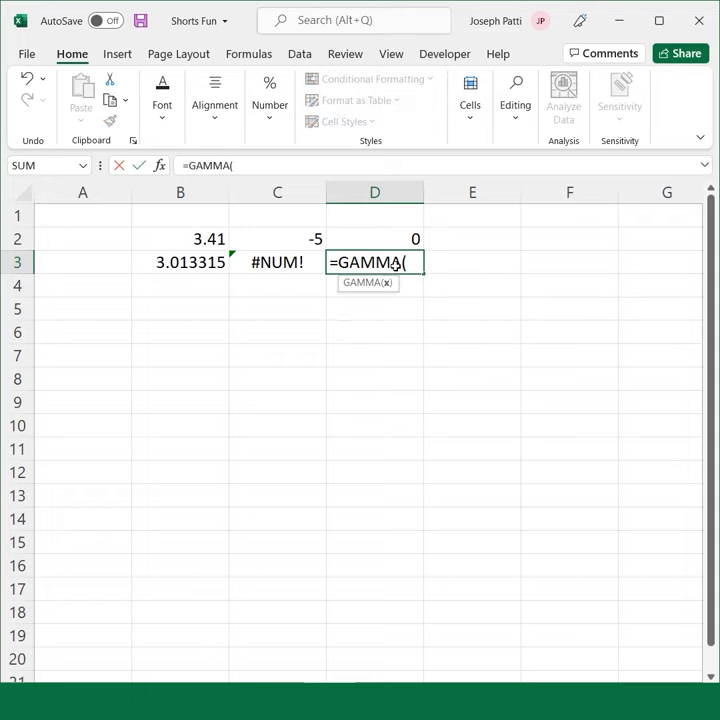
pyautogui.click(374, 238)
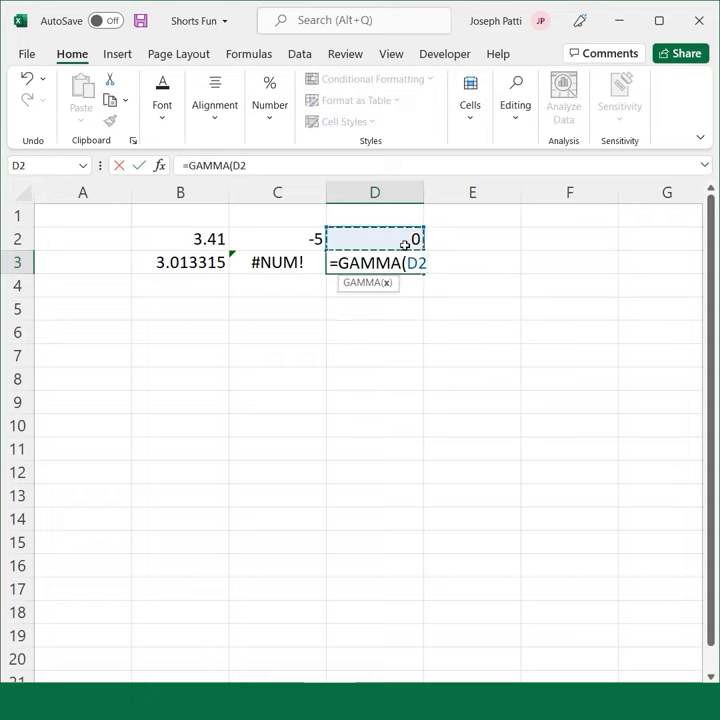